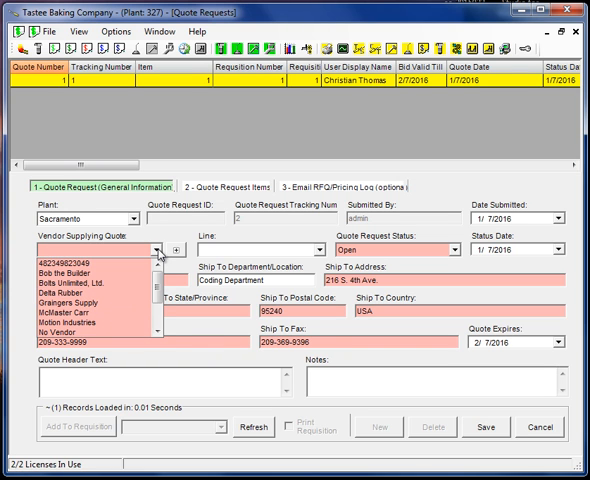
Choose the quote's vendor and select the oven as the equipment needing the part.
{"action": "left_click", "coordinate": [76, 316]}
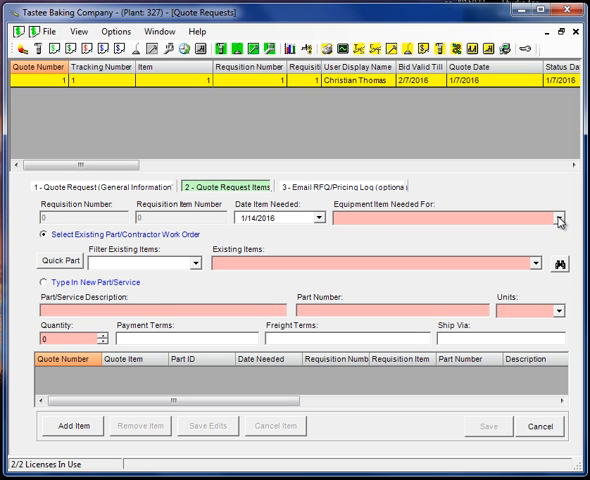
{"action": "left_click", "coordinate": [560, 222]}
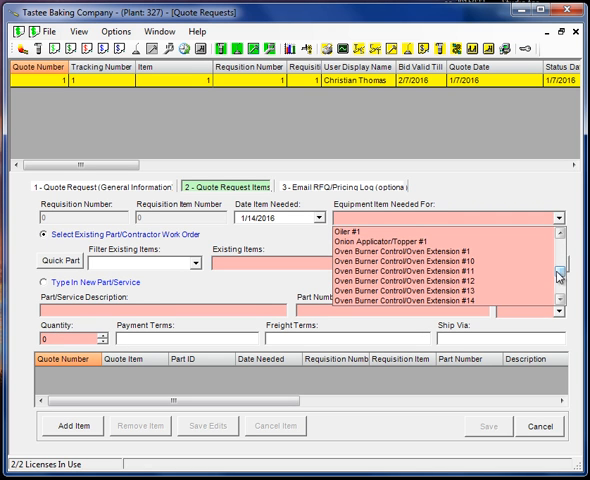
{"action": "left_click", "coordinate": [410, 228]}
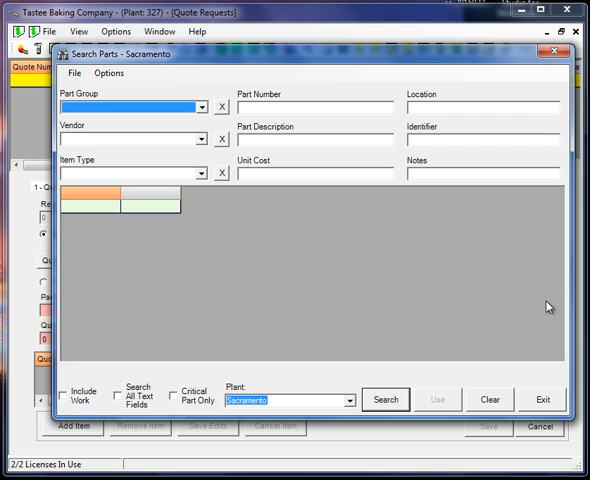
List all parts and choose the 1/4-20 NC Stainless Bolt for the quote item.
{"action": "left_click", "coordinate": [384, 400]}
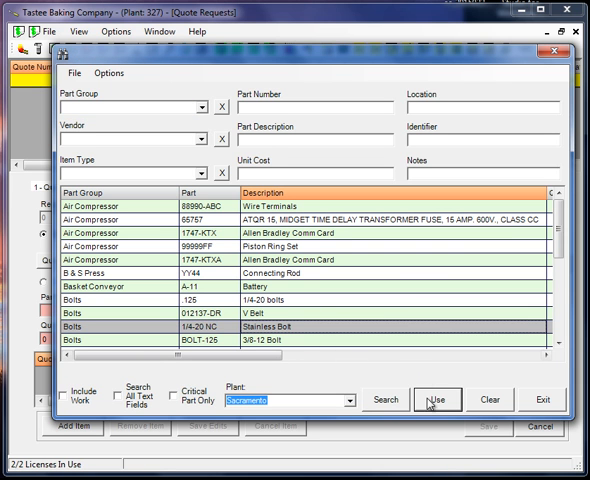
{"action": "left_click", "coordinate": [436, 400]}
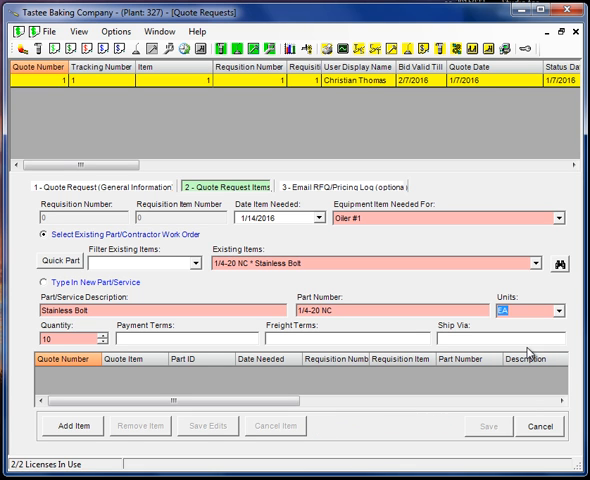
Add the stainless bolt (qty 10) as a line item and save the quote as quote 2.
{"action": "left_click", "coordinate": [72, 426]}
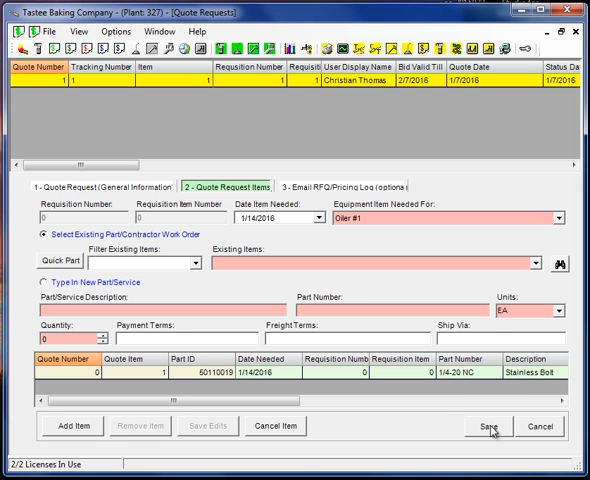
{"action": "left_click", "coordinate": [488, 426]}
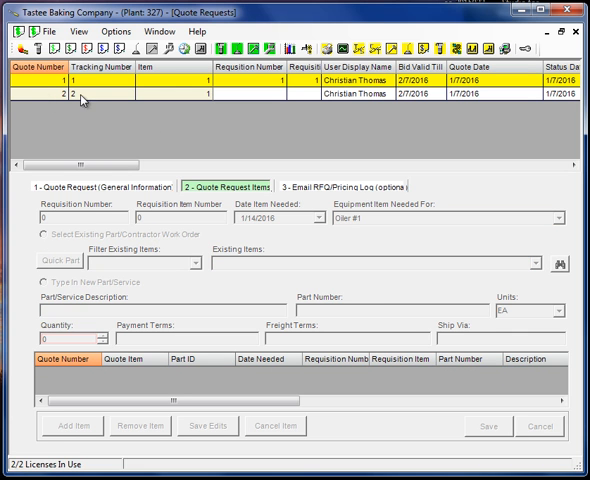
{"action": "mouse_move", "coordinate": [90, 96]}
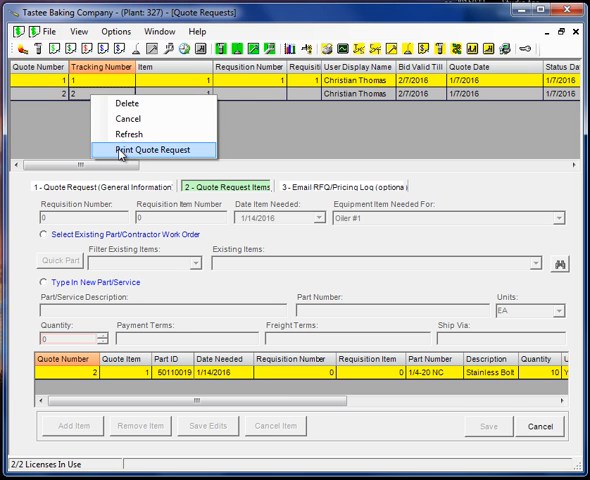
{"action": "left_click", "coordinate": [152, 148]}
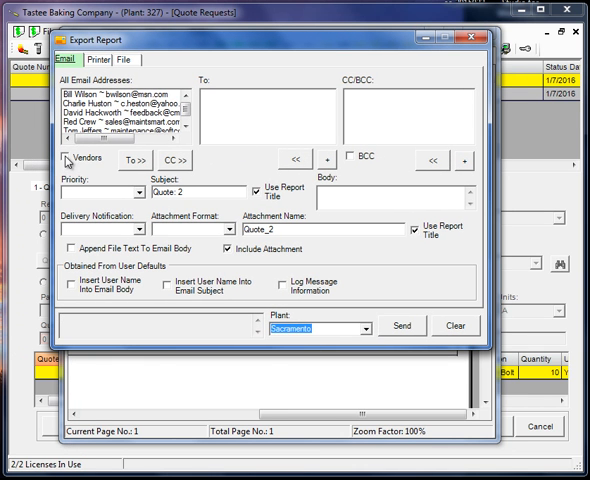
{"action": "left_click", "coordinate": [72, 160]}
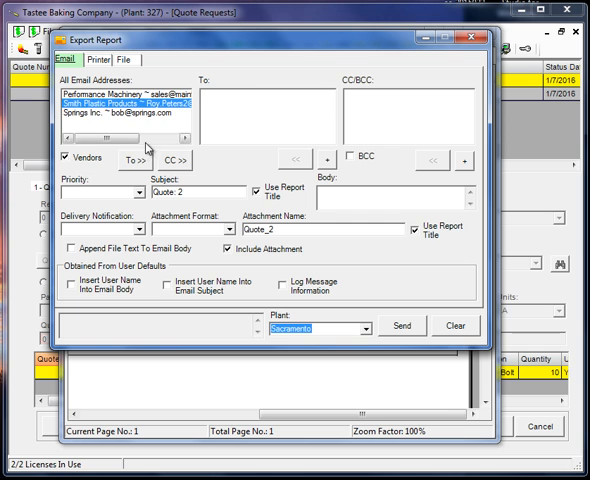
{"action": "left_click", "coordinate": [140, 160]}
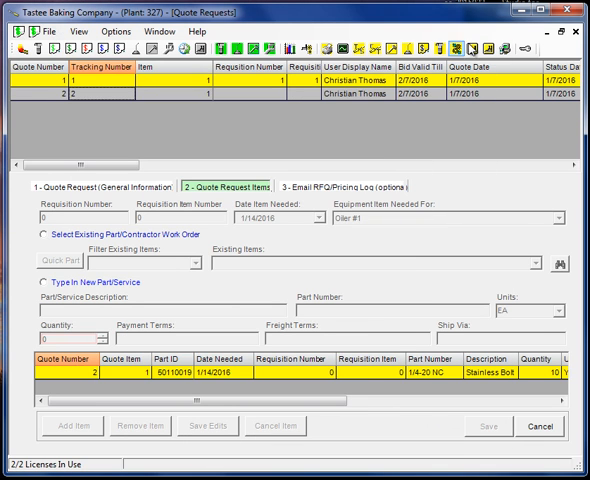
Enter a quoted unit cost of 1.25 for the stainless bolt and save the pricing.
{"action": "left_click", "coordinate": [552, 424]}
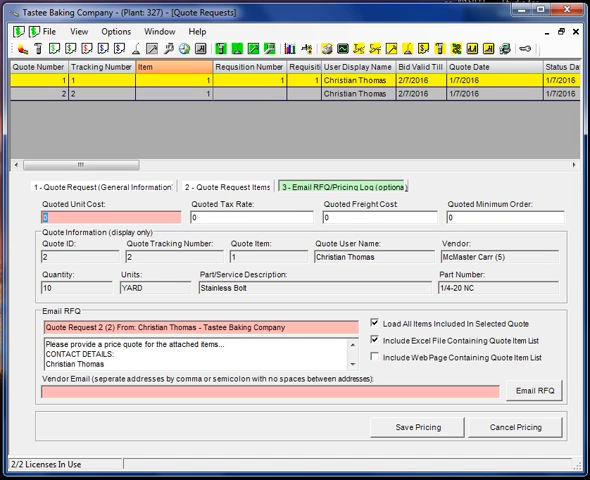
{"action": "type", "text": "1.25"}
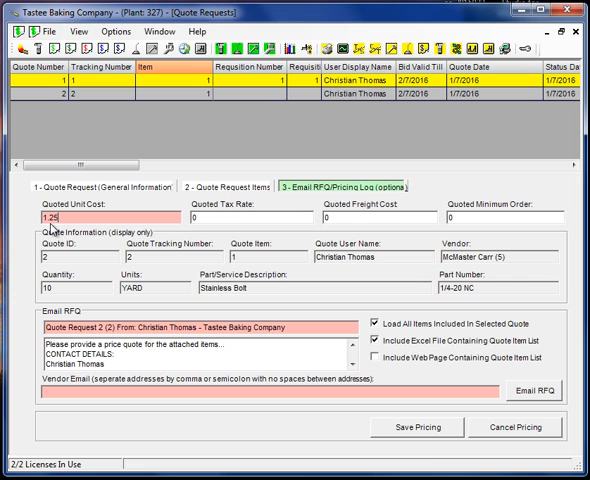
{"action": "left_click", "coordinate": [424, 428]}
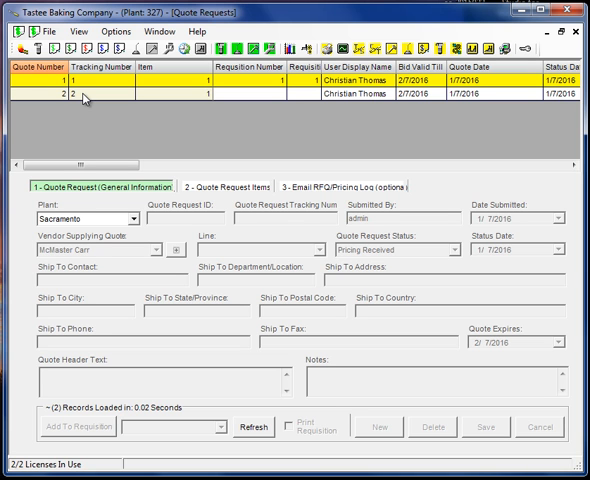
Close the Quote Request form, returning to the main window.
{"action": "left_click", "coordinate": [100, 94]}
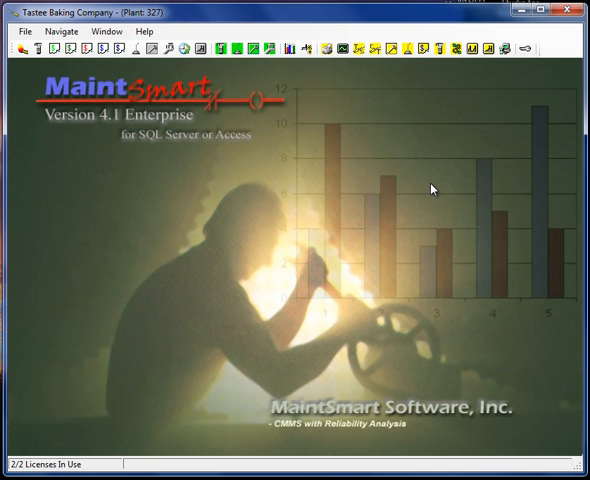
{"action": "mouse_move", "coordinate": [70, 48]}
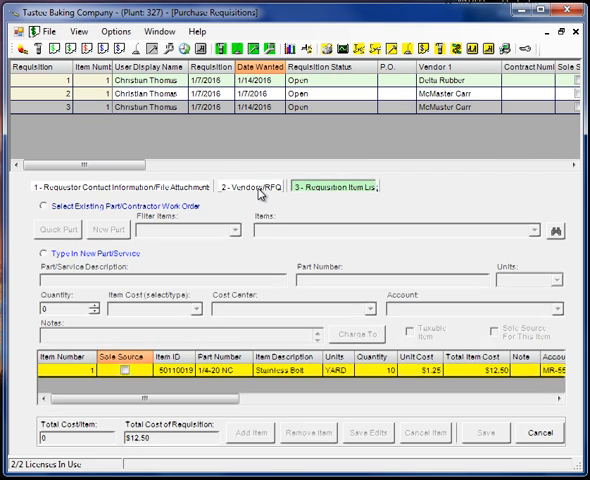
View the requisition's items listing the stainless bolt line totalling 12.50.
{"action": "left_click", "coordinate": [258, 184]}
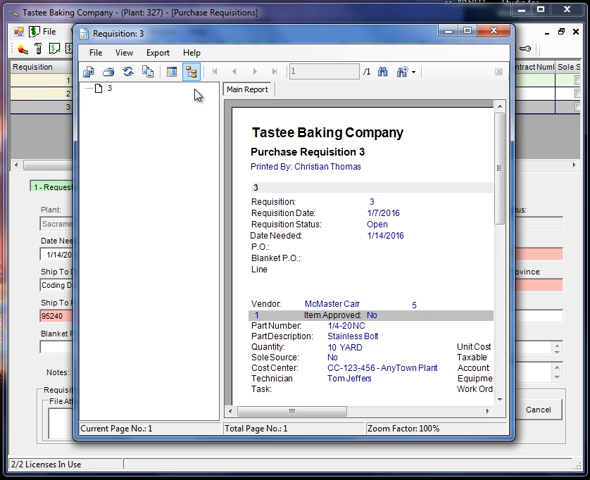
Scroll through the Requisition 3 print preview before closing it.
{"action": "scroll", "scroll_direction": "down", "scroll_amount": 3}
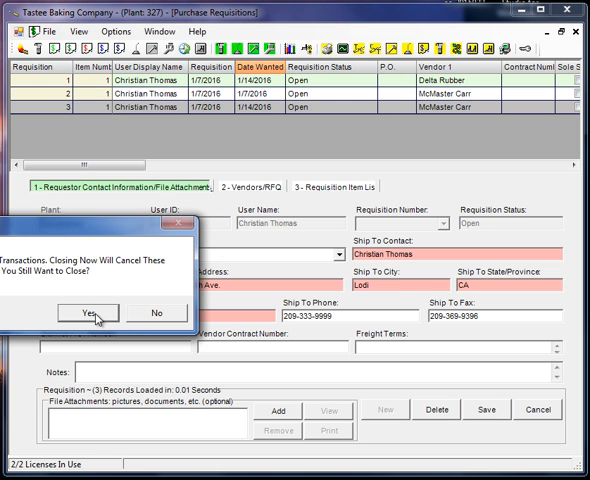
Confirm closing the requisition window, then reopen Purchase Requisitions from the Hot Sheet.
{"action": "left_click", "coordinate": [80, 310]}
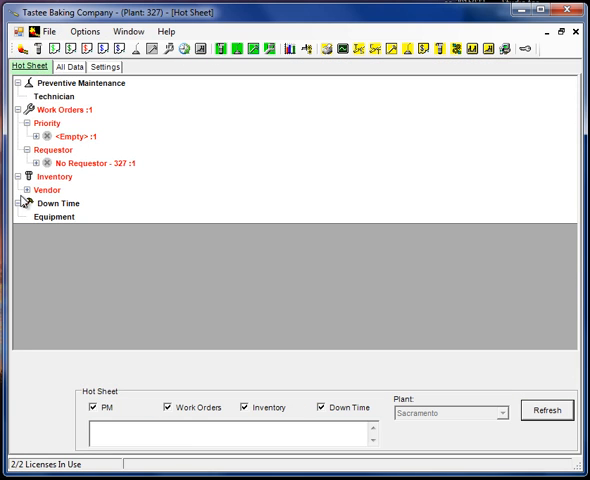
{"action": "left_click", "coordinate": [24, 190]}
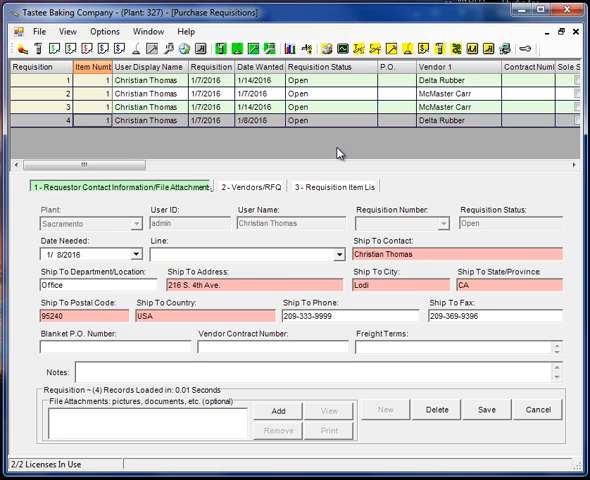
{"action": "mouse_move", "coordinate": [168, 234]}
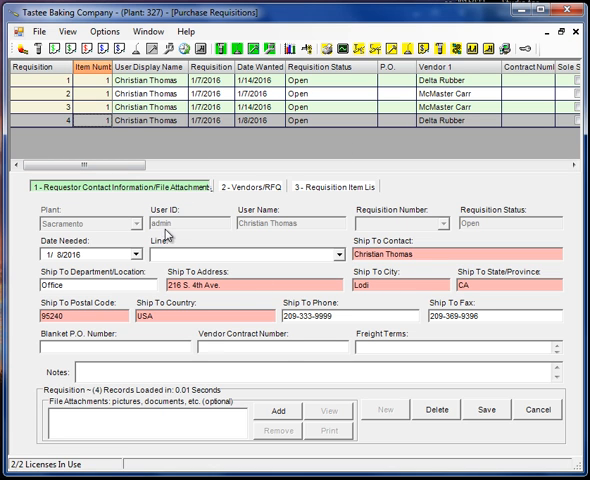
{"action": "mouse_move", "coordinate": [322, 216]}
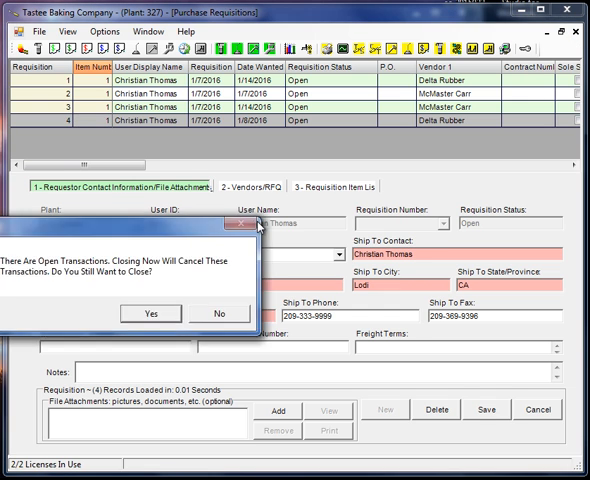
Confirm closing the requisition window so the Hot Sheet's vendor understock list shows.
{"action": "left_click", "coordinate": [150, 312]}
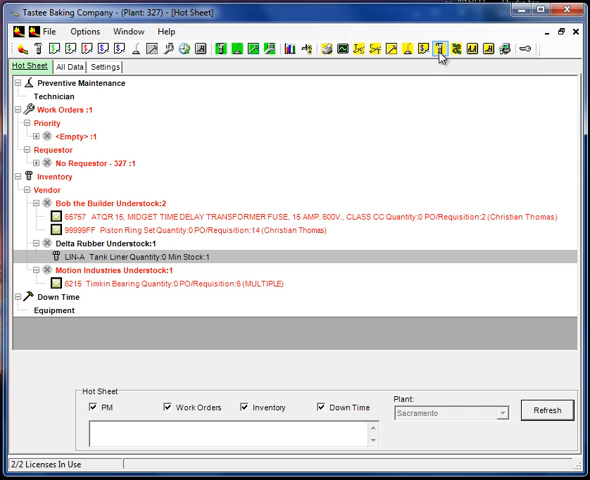
{"action": "mouse_move", "coordinate": [460, 72]}
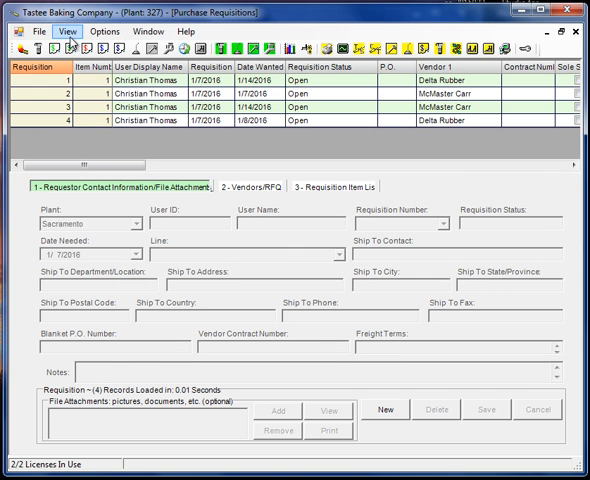
Bring up the Inventory Tree/Purchase Requisition window listing parts by vendor.
{"action": "left_click", "coordinate": [68, 32]}
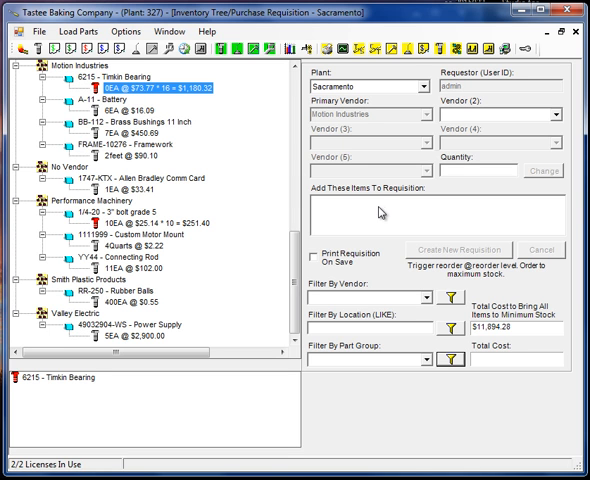
{"action": "mouse_move", "coordinate": [468, 256]}
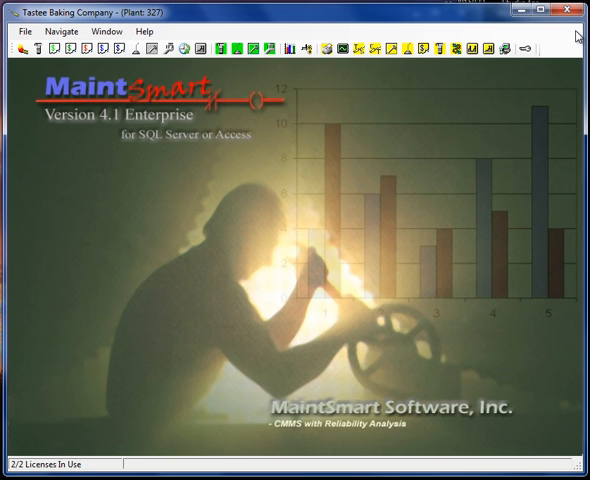
{"action": "mouse_move", "coordinate": [512, 70]}
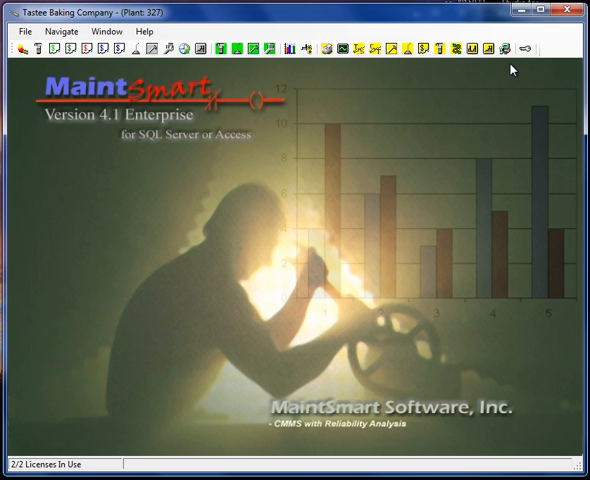
{"action": "mouse_move", "coordinate": [522, 52]}
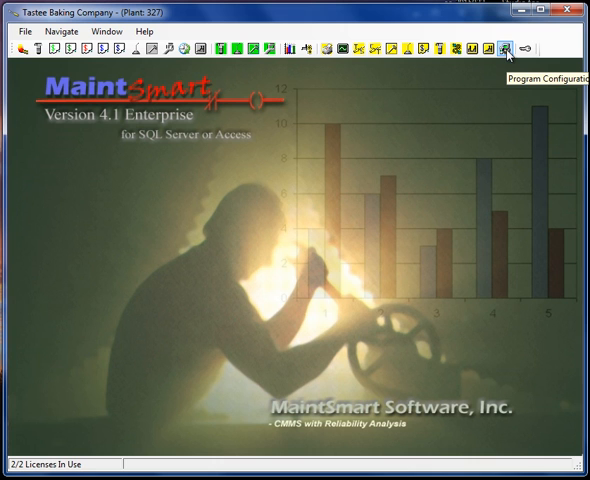
{"action": "mouse_move", "coordinate": [444, 100]}
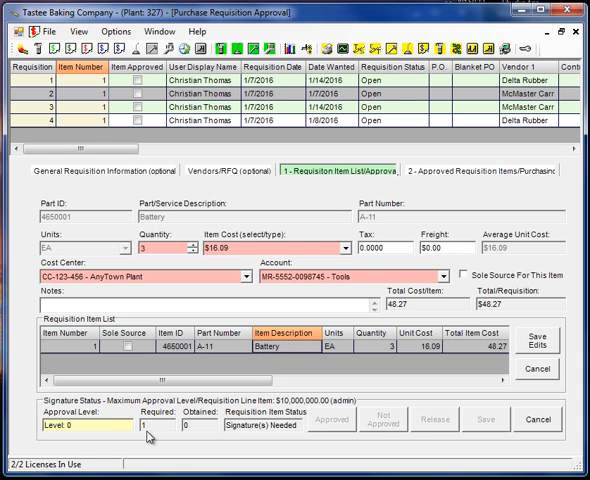
{"action": "mouse_move", "coordinate": [192, 438]}
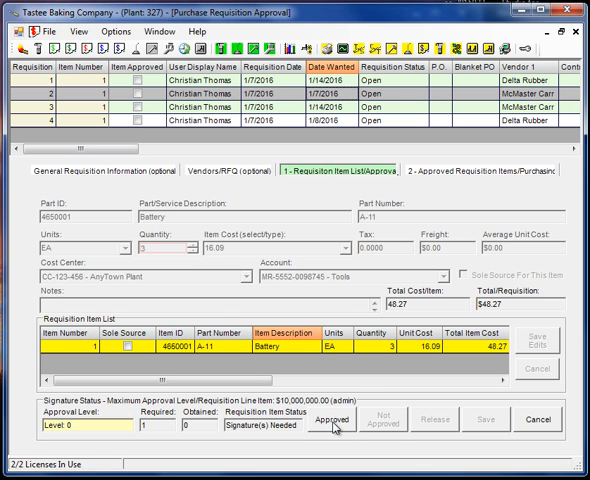
Approve the Battery line item and release the fully approved requisition to purchasing.
{"action": "left_click", "coordinate": [336, 420]}
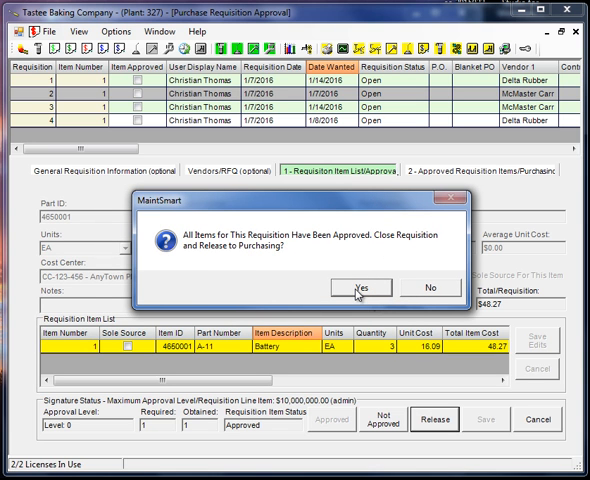
{"action": "left_click", "coordinate": [360, 288]}
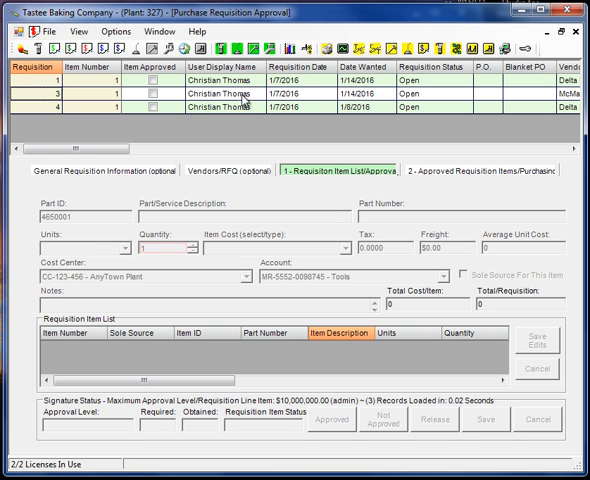
{"action": "mouse_move", "coordinate": [326, 104]}
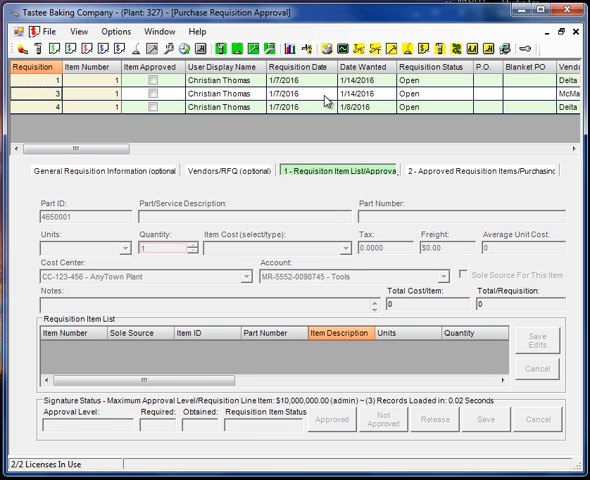